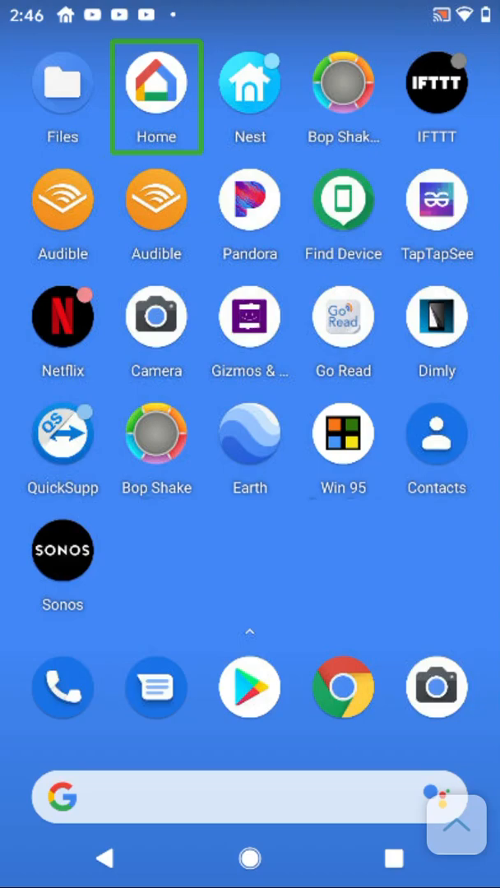
Launch the Settings app from the Android app drawer.
{"action": "left_click", "coordinate": [250, 82]}
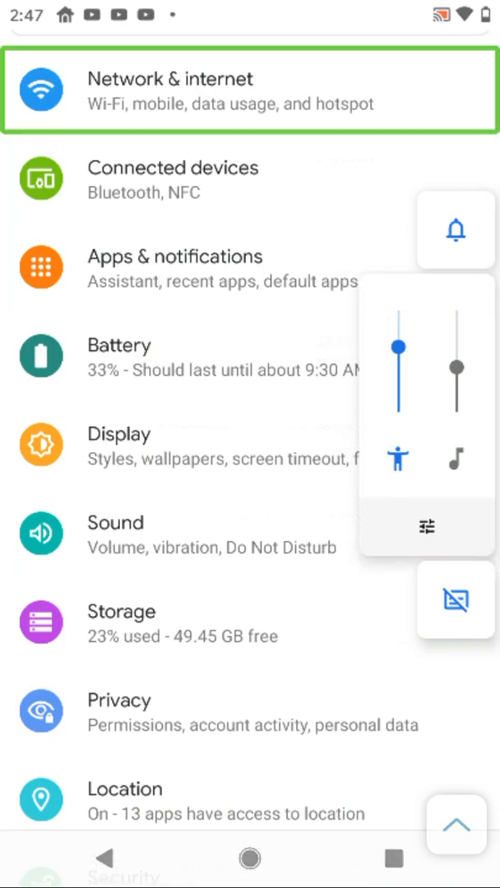
Scroll the Settings list to Accessibility and reach the TalkBack page.
{"action": "scroll", "scroll_direction": "down", "scroll_amount": 3}
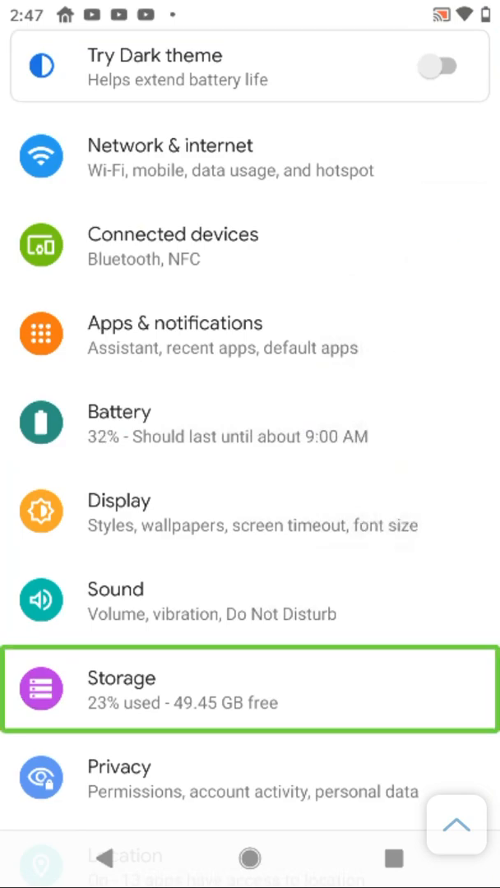
{"action": "scroll", "scroll_direction": "down", "scroll_amount": 3}
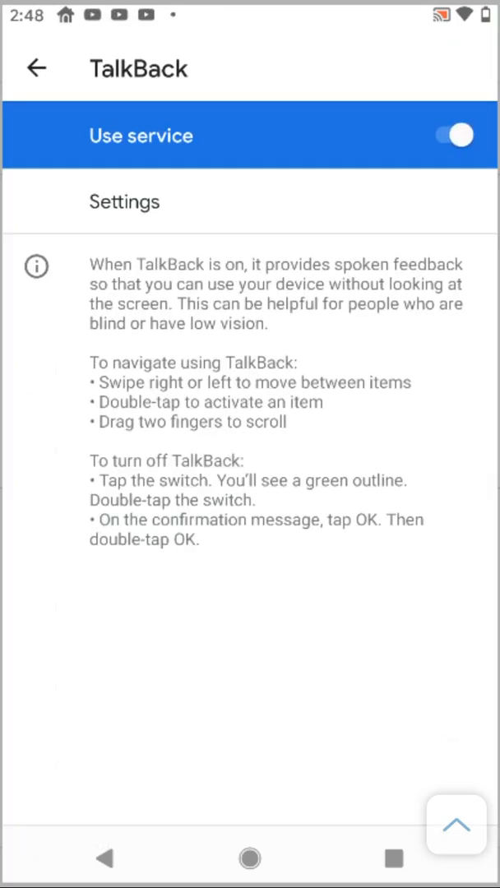
Enter TalkBack's own settings and scroll down to the Braille keyboard option.
{"action": "left_click", "coordinate": [124, 201]}
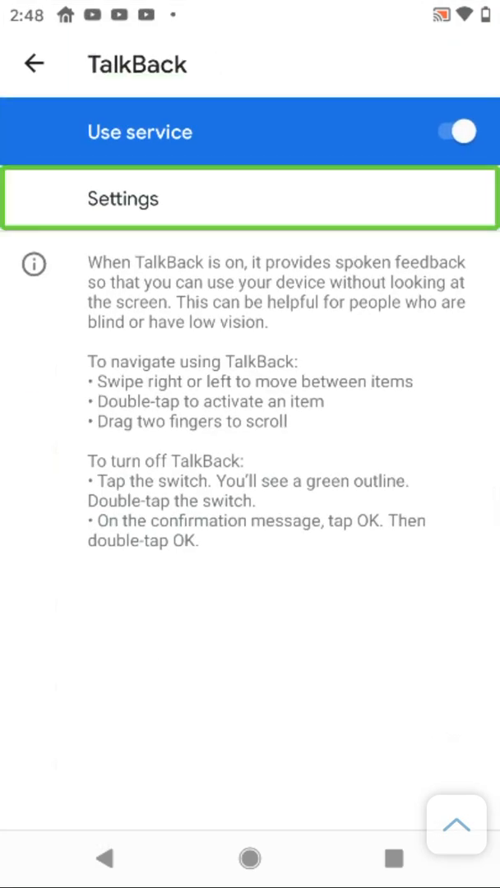
{"action": "left_click", "coordinate": [123, 197]}
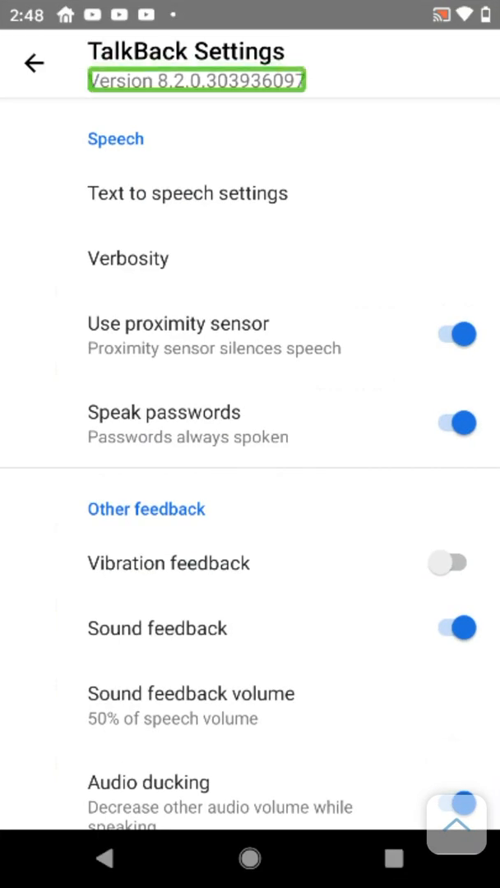
{"action": "left_click", "coordinate": [187, 192]}
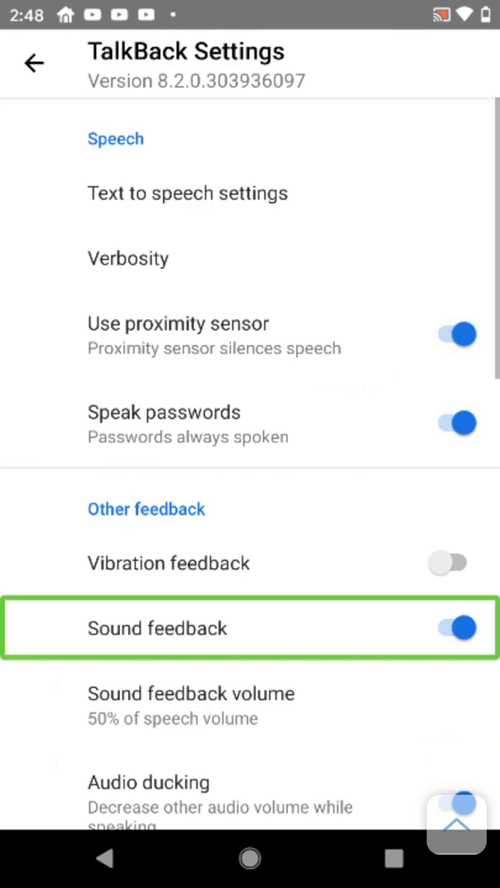
{"action": "scroll", "scroll_direction": "down", "scroll_amount": 3}
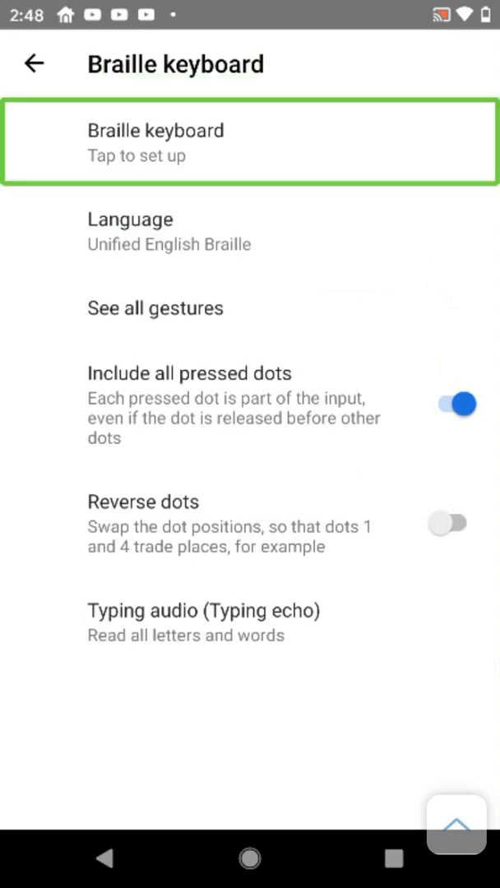
Start braille keyboard setup and continue to the Manage keyboards list.
{"action": "left_click", "coordinate": [157, 142]}
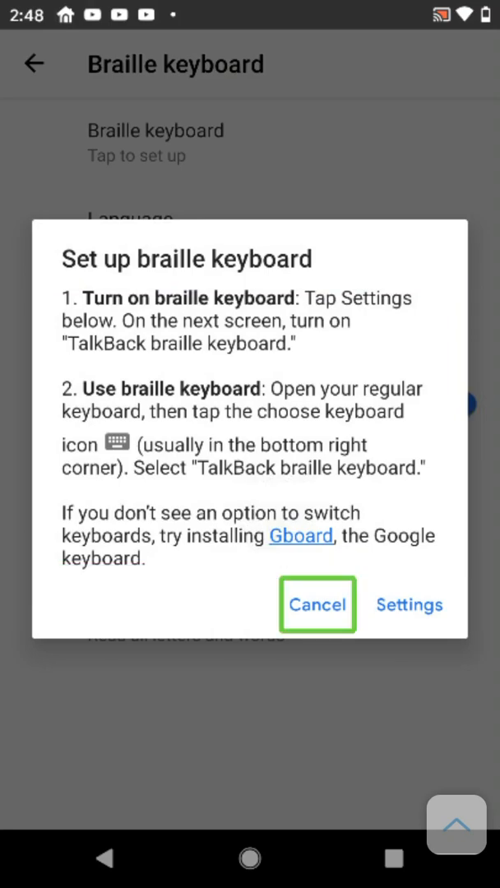
{"action": "left_click", "coordinate": [408, 605]}
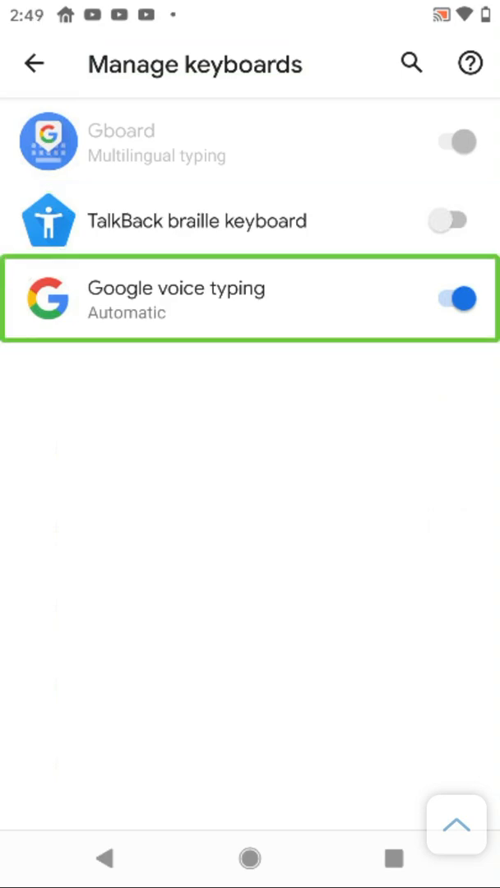
Turn on TalkBack braille keyboard, keep Google voice typing on, and accept the screen-lock notes.
{"action": "left_click", "coordinate": [453, 297]}
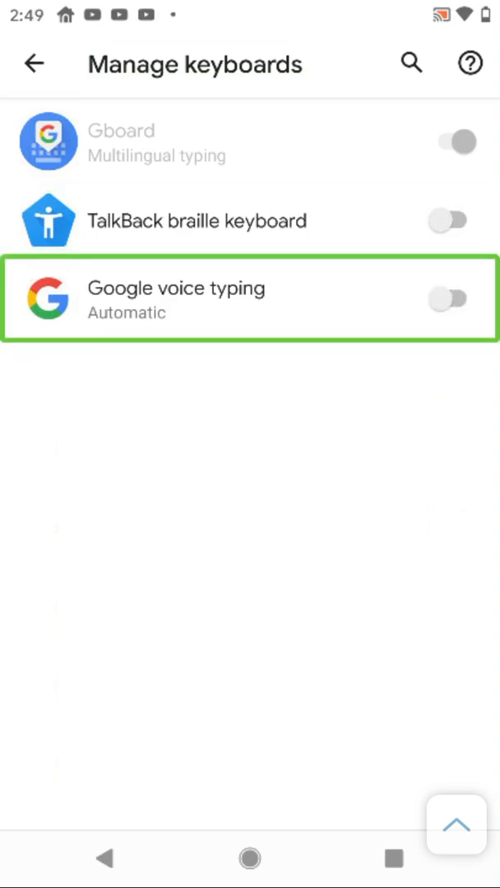
{"action": "left_click", "coordinate": [449, 298]}
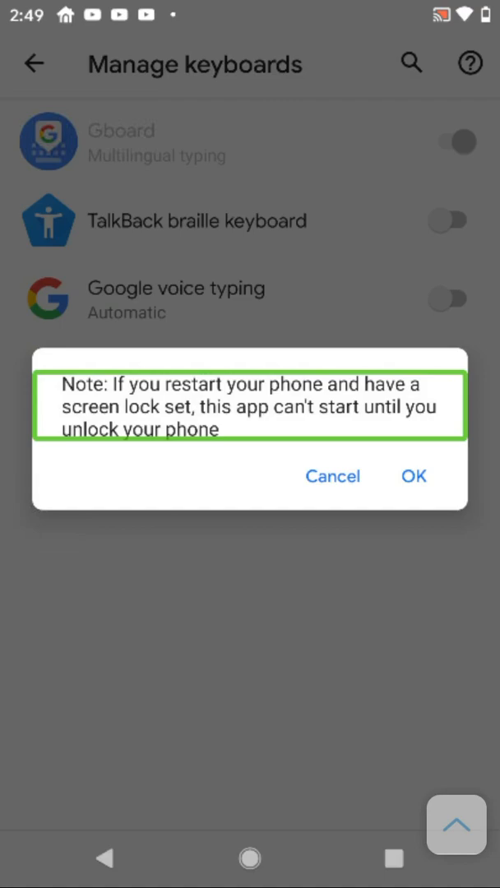
{"action": "left_click", "coordinate": [414, 477]}
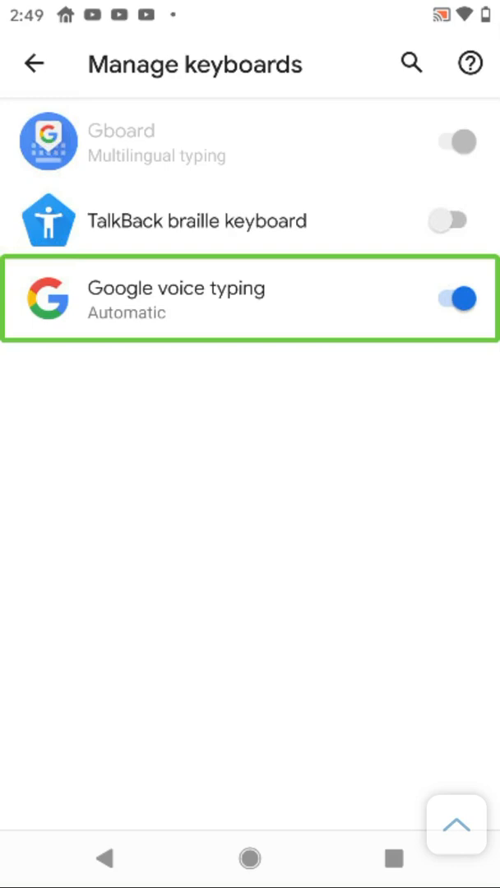
{"action": "left_click", "coordinate": [198, 220]}
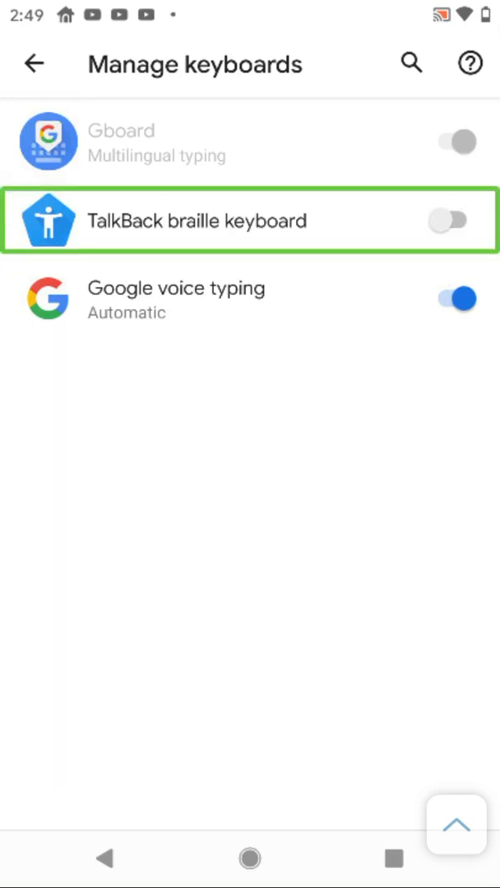
{"action": "left_click", "coordinate": [450, 298]}
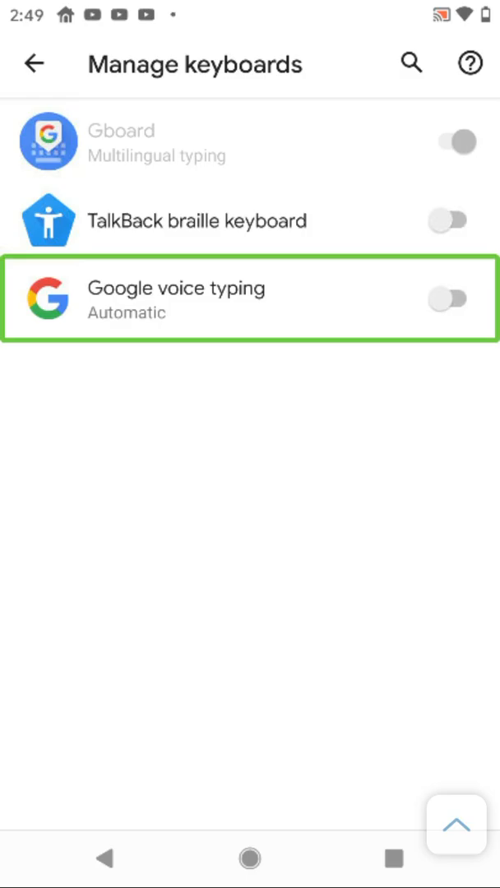
{"action": "left_click", "coordinate": [449, 298]}
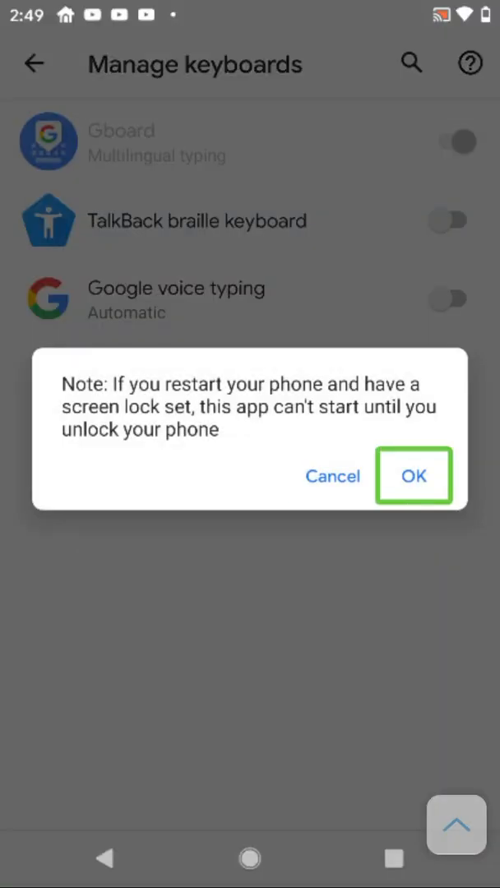
{"action": "left_click", "coordinate": [414, 476]}
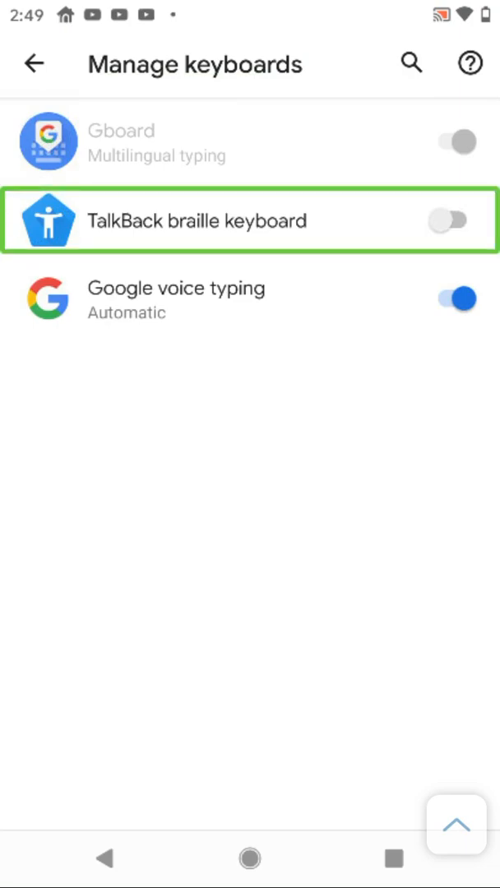
{"action": "left_click", "coordinate": [449, 220]}
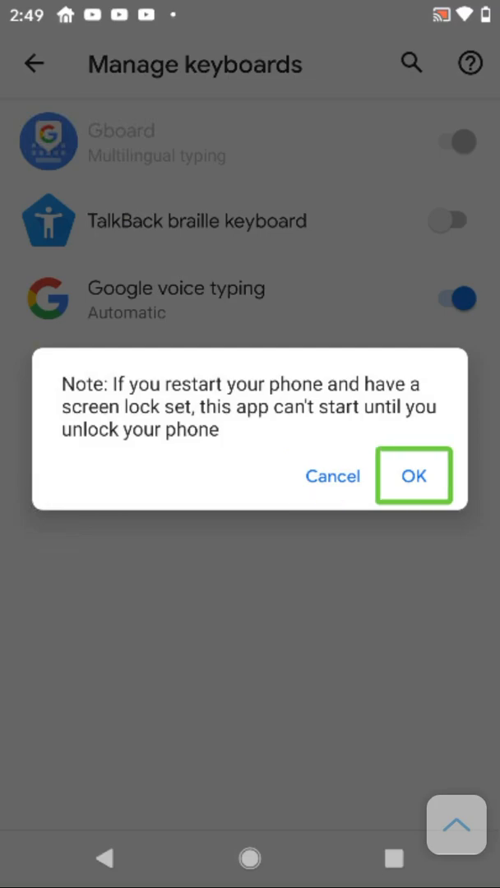
{"action": "left_click", "coordinate": [414, 476]}
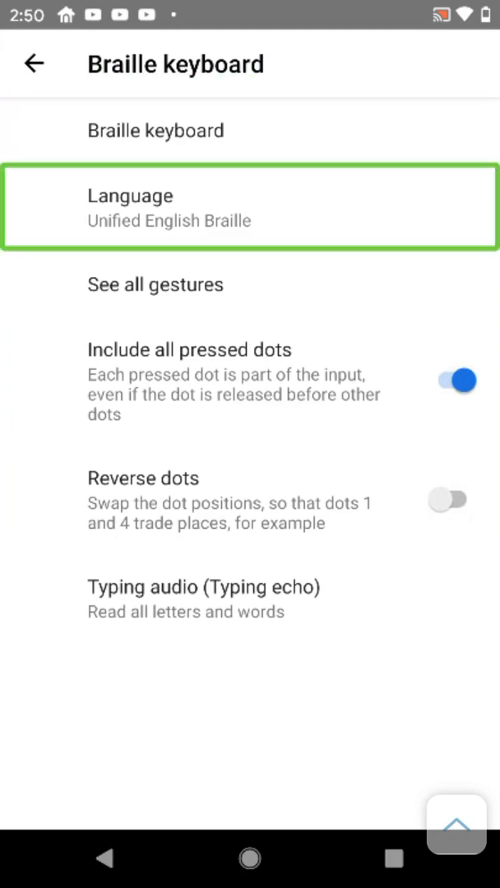
Go back from the braille keyboard options to TalkBack settings and scroll down.
{"action": "left_click", "coordinate": [34, 63]}
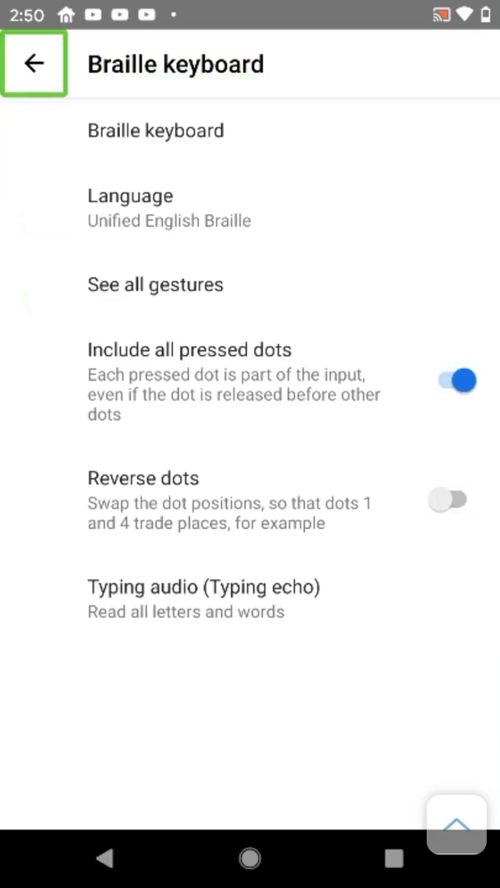
{"action": "left_click", "coordinate": [33, 63]}
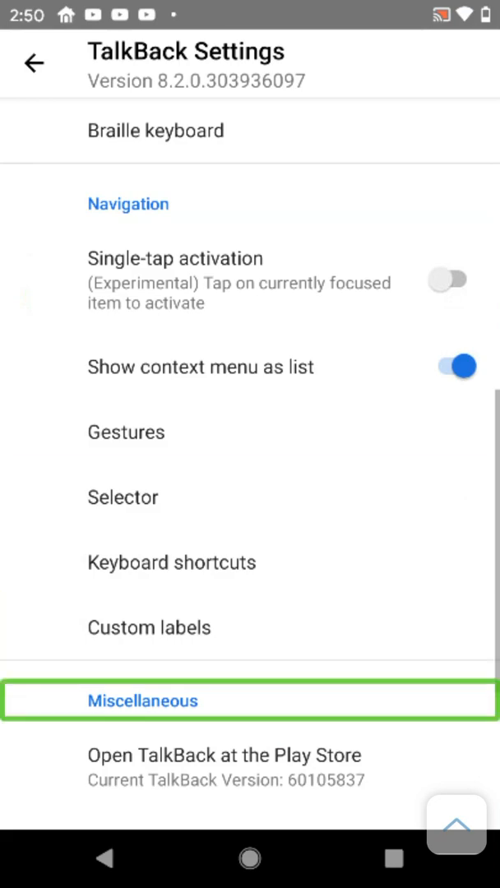
{"action": "scroll", "scroll_direction": "down", "scroll_amount": 3}
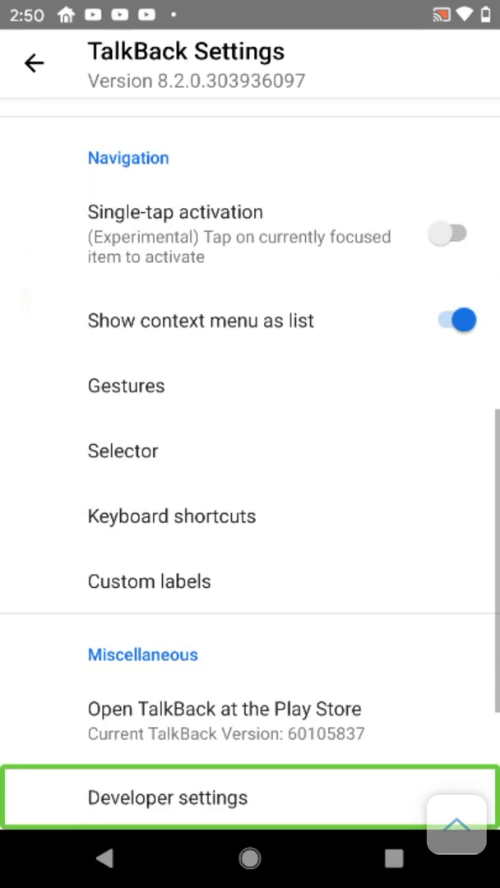
{"action": "scroll", "scroll_direction": "down", "scroll_amount": 3}
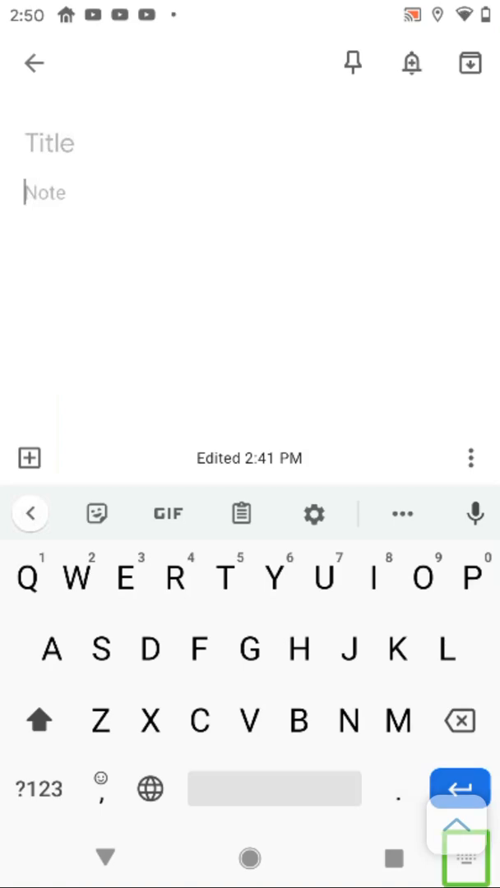
Switch the blank Keep note's keyboard from Gboard to TalkBack braille keyboard.
{"action": "left_click", "coordinate": [458, 830]}
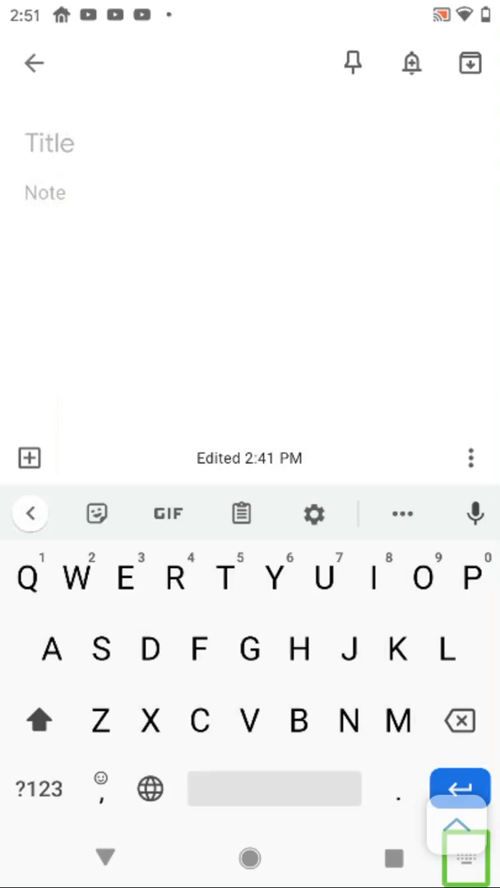
{"action": "left_click", "coordinate": [461, 858]}
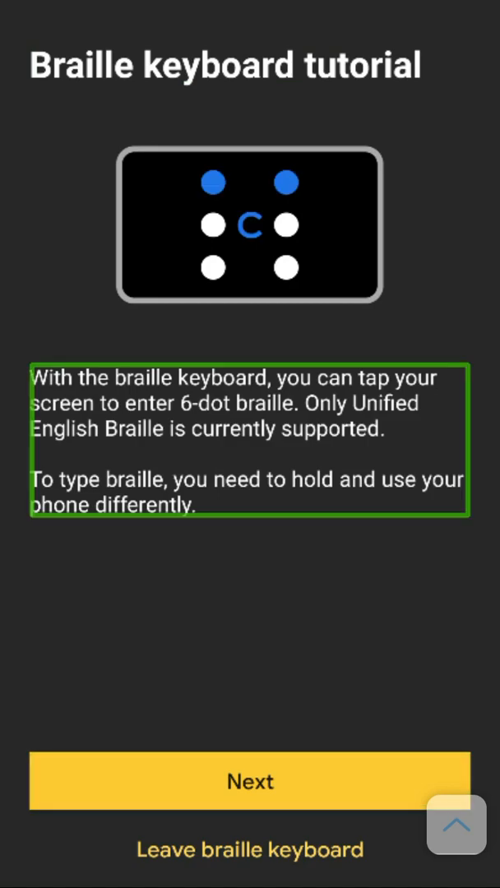
Advance the braille tutorial from its intro to the phone-holding page.
{"action": "left_click", "coordinate": [250, 781]}
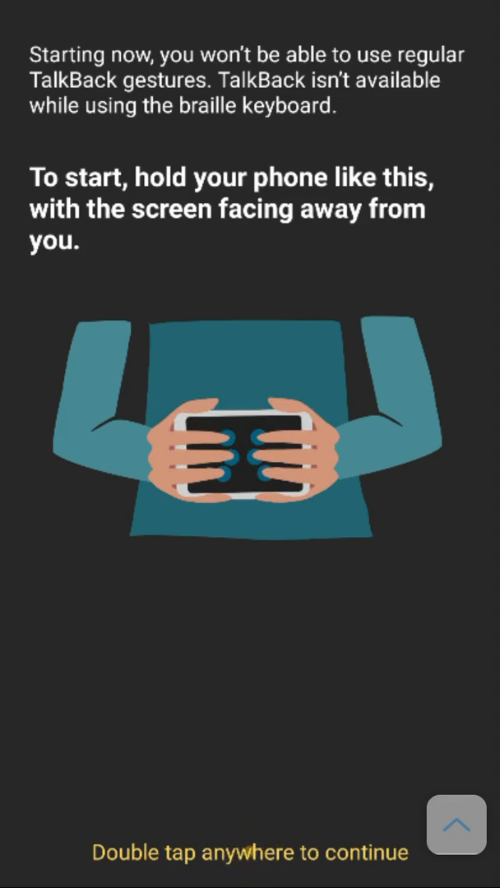
{"action": "left_click", "coordinate": [247, 852]}
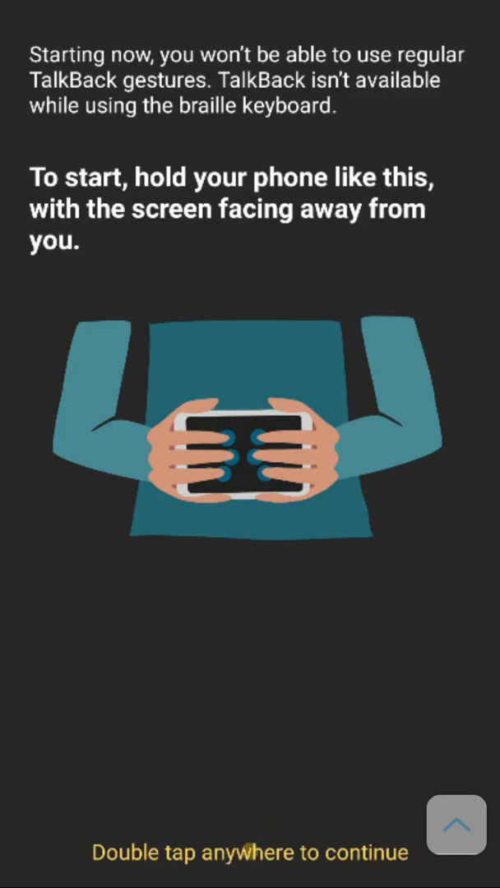
{"action": "left_click", "coordinate": [250, 853]}
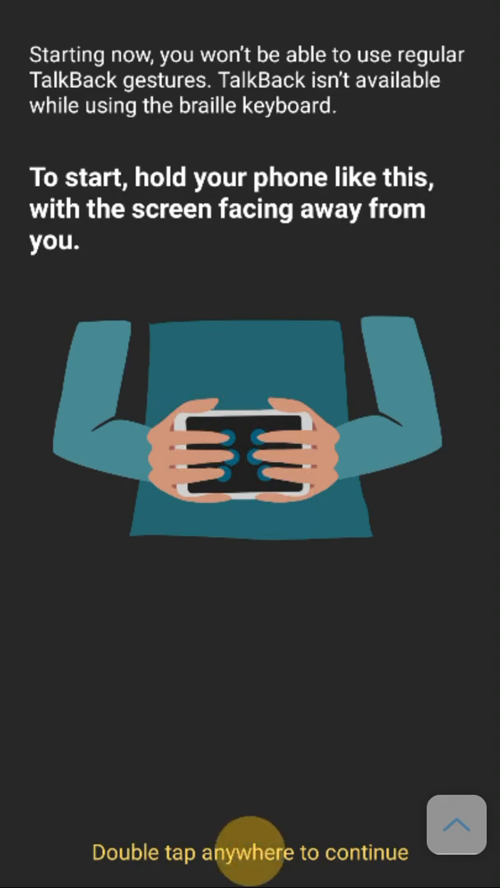
{"action": "left_click", "coordinate": [250, 853]}
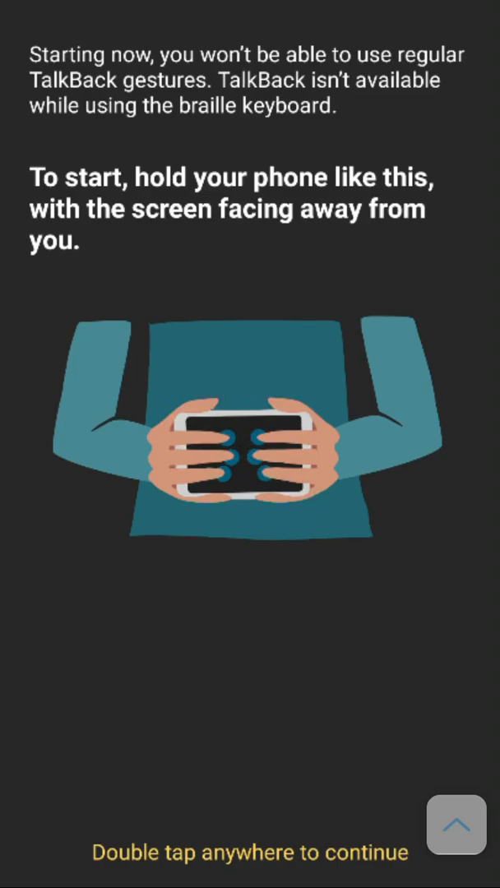
Continue past the holding instructions and practise typing A with dot 1.
{"action": "double_click", "coordinate": [251, 445]}
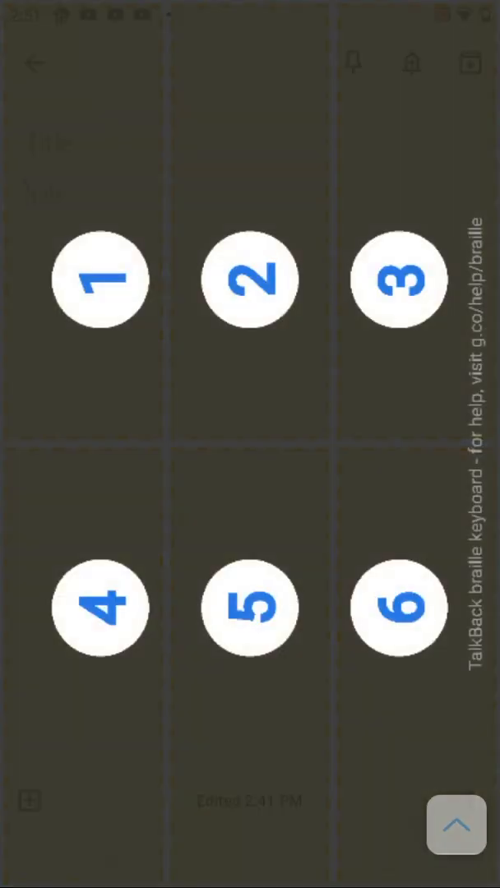
{"action": "left_click", "coordinate": [101, 280]}
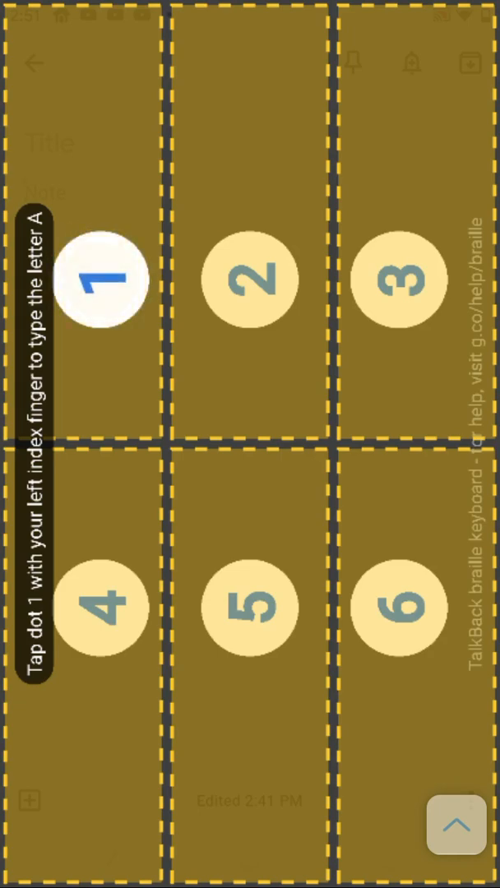
{"action": "left_click", "coordinate": [102, 278]}
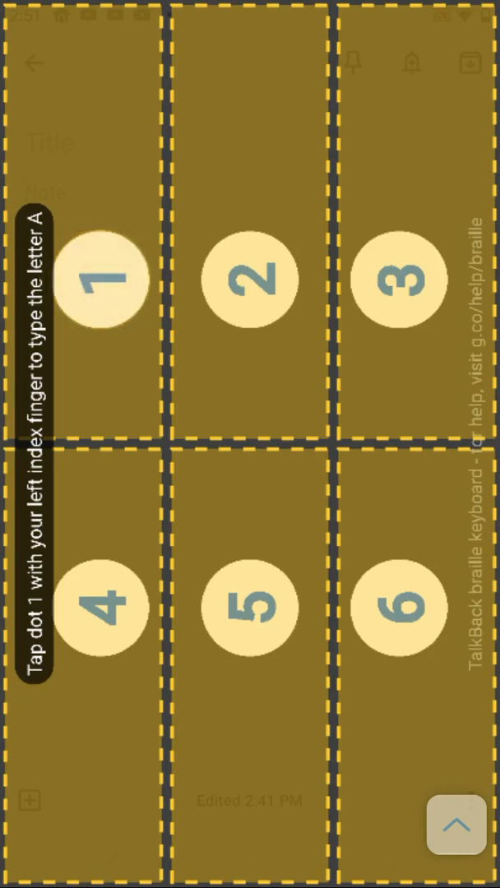
{"action": "left_click", "coordinate": [102, 278]}
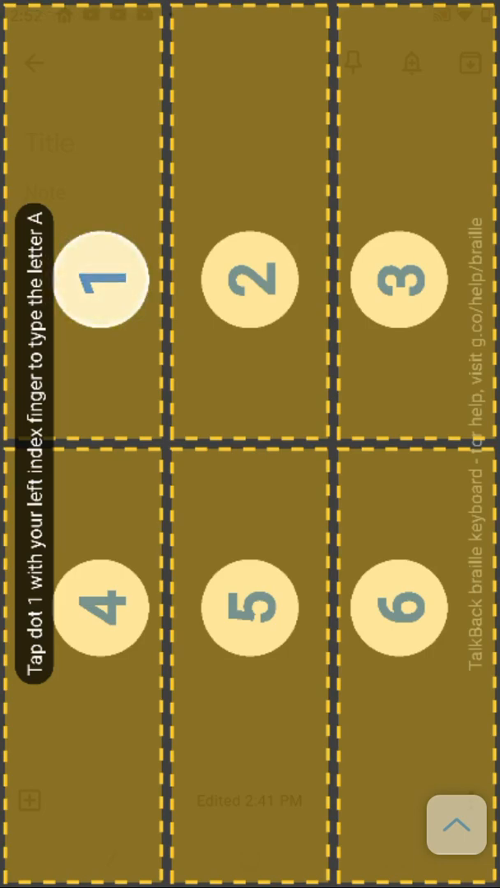
{"action": "left_click", "coordinate": [102, 278]}
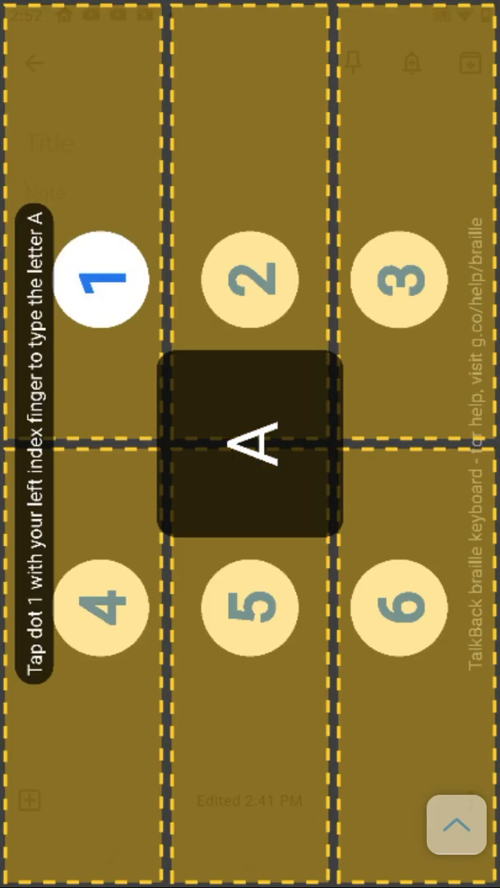
Type practice letters B, C and D, then swipe left to delete one.
{"action": "left_click", "coordinate": [101, 278]}
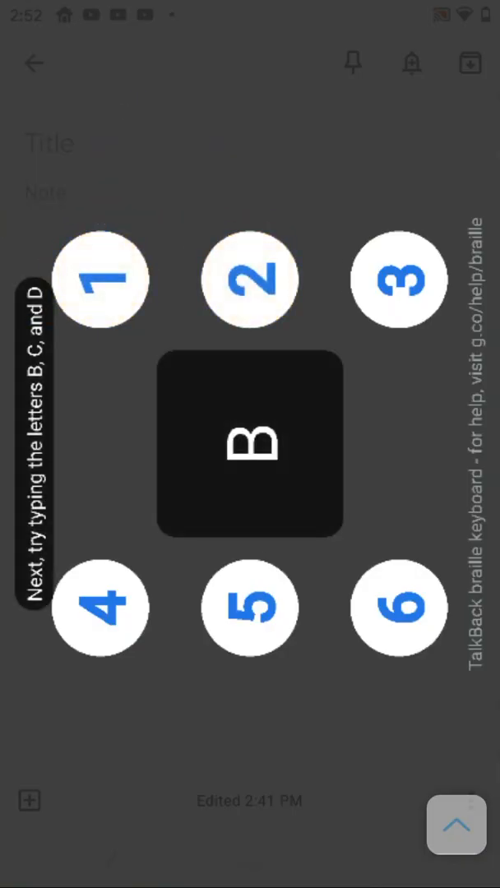
{"action": "left_click", "coordinate": [250, 442]}
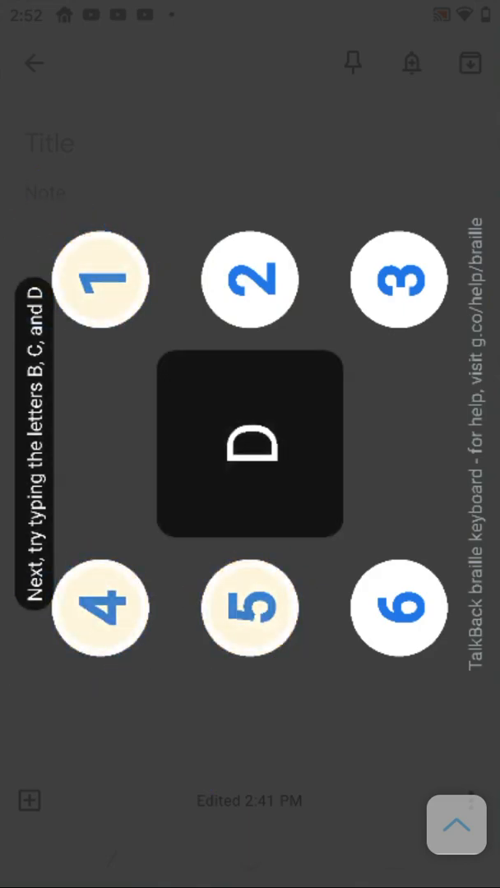
{"action": "left_click_drag", "start_coordinate": [250, 460], "coordinate": [250, 609]}
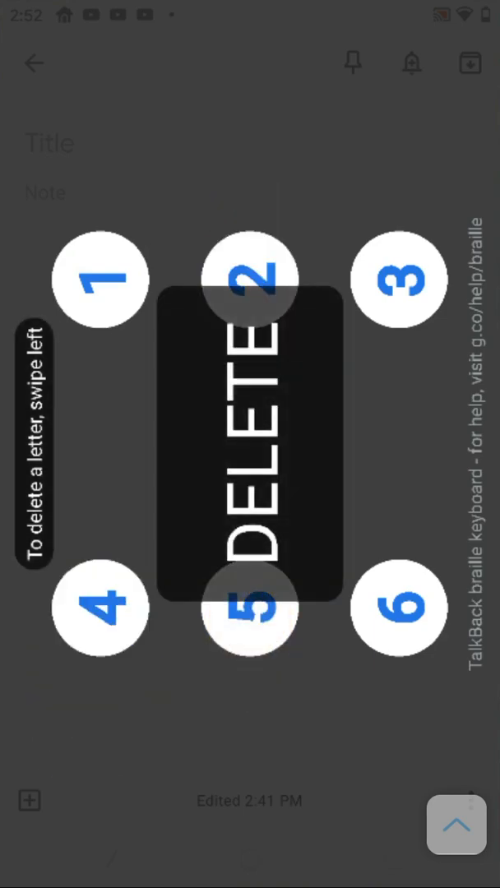
Finish the remaining tutorial steps to reach the braille keyboard options menu.
{"action": "scroll", "scroll_direction": "right", "scroll_amount": 3}
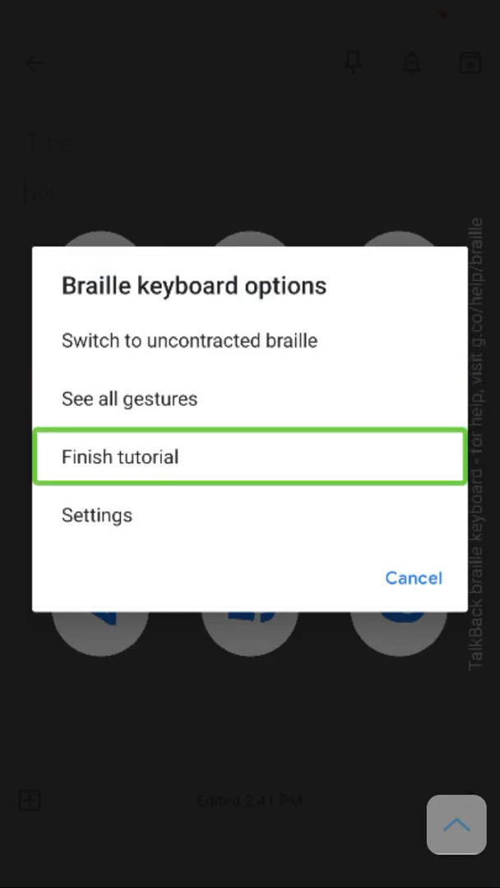
Choose Finish tutorial in the Braille keyboard options to end the tutorial.
{"action": "left_click", "coordinate": [250, 457]}
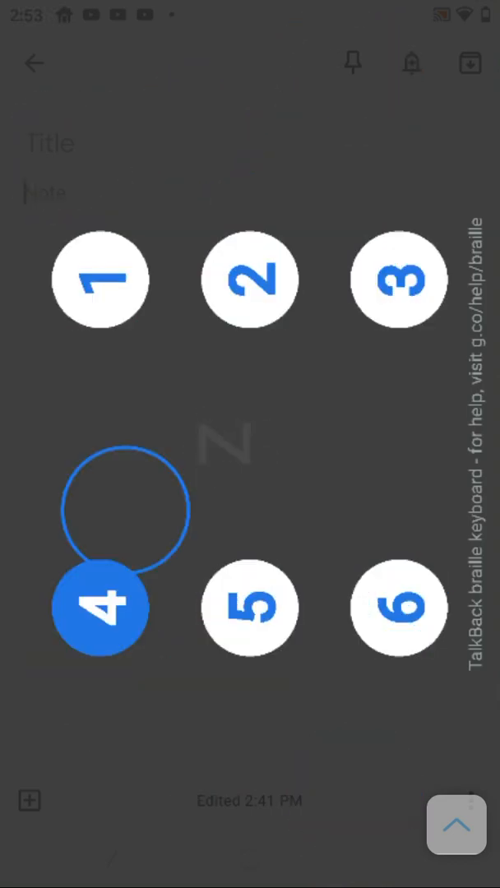
{"action": "left_click", "coordinate": [101, 609]}
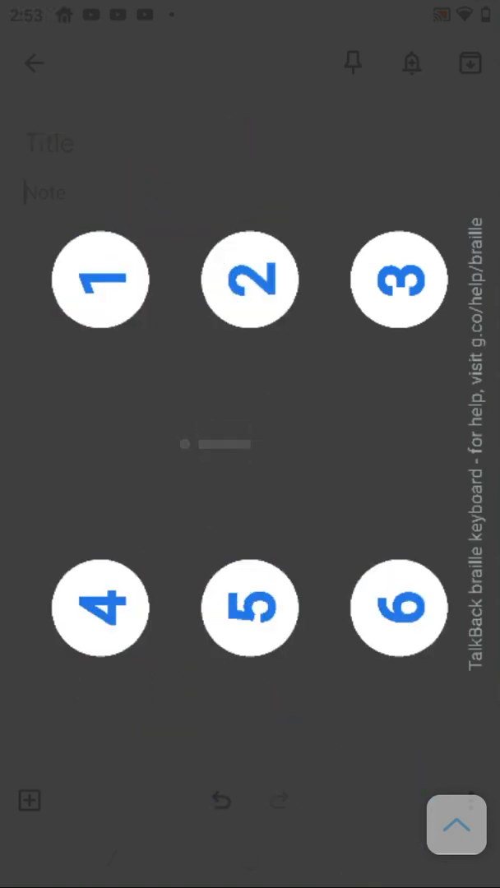
Braille-type 'Hi my name is Dont mind being blind. I like braille!' with capitals via dot 6.
{"action": "type", "text": "Hi my name"}
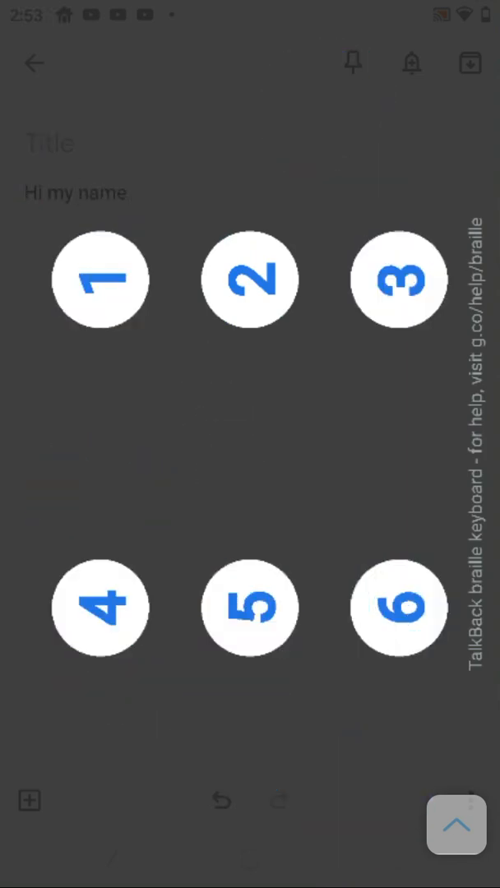
{"action": "type", "text": "is"}
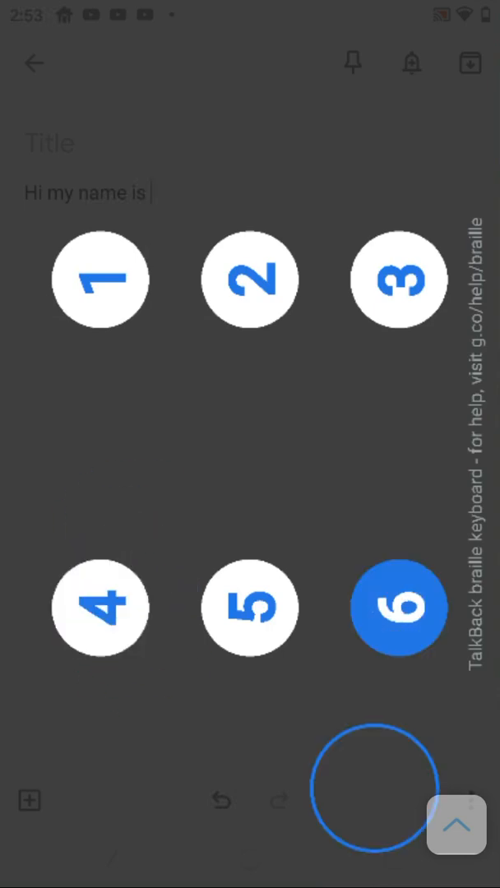
{"action": "left_click", "coordinate": [399, 608]}
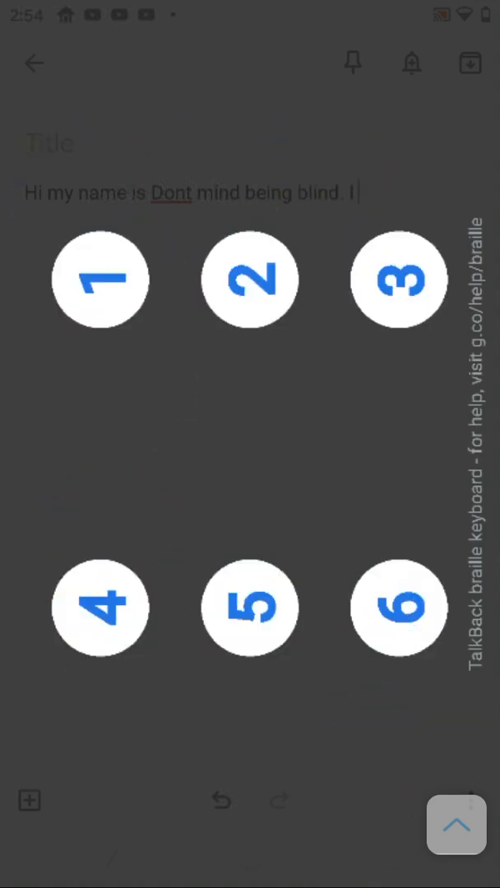
{"action": "type", "text": "like braille!"}
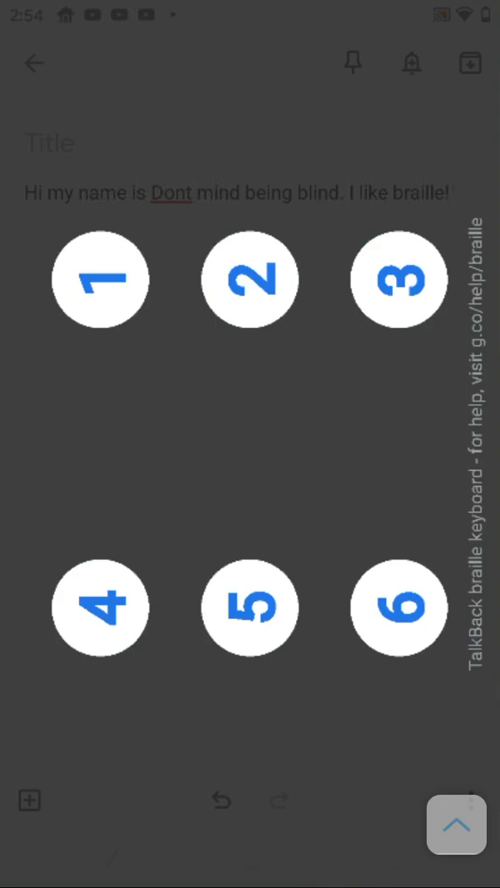
{"action": "left_click", "coordinate": [250, 608]}
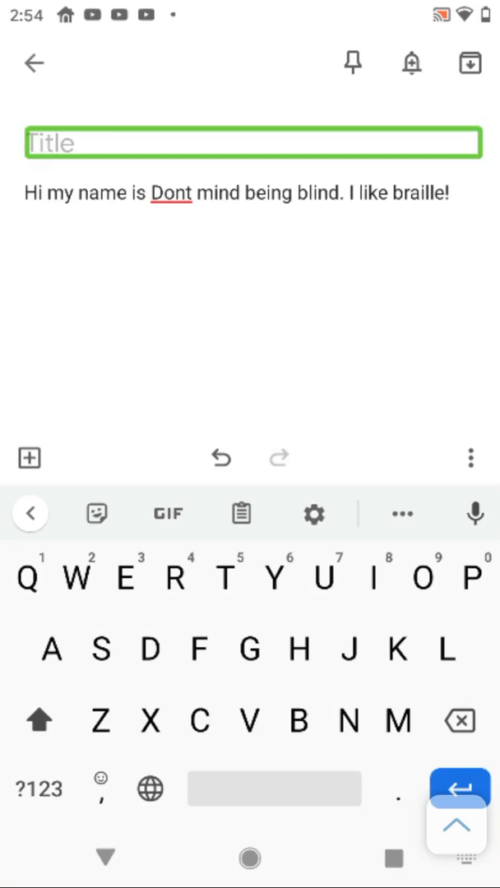
Tap the top-right archive icon on the finished note.
{"action": "left_click", "coordinate": [470, 63]}
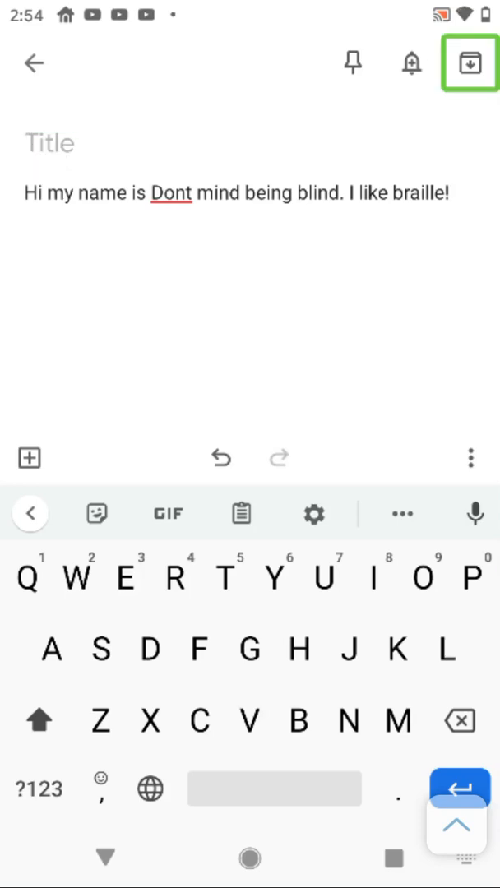